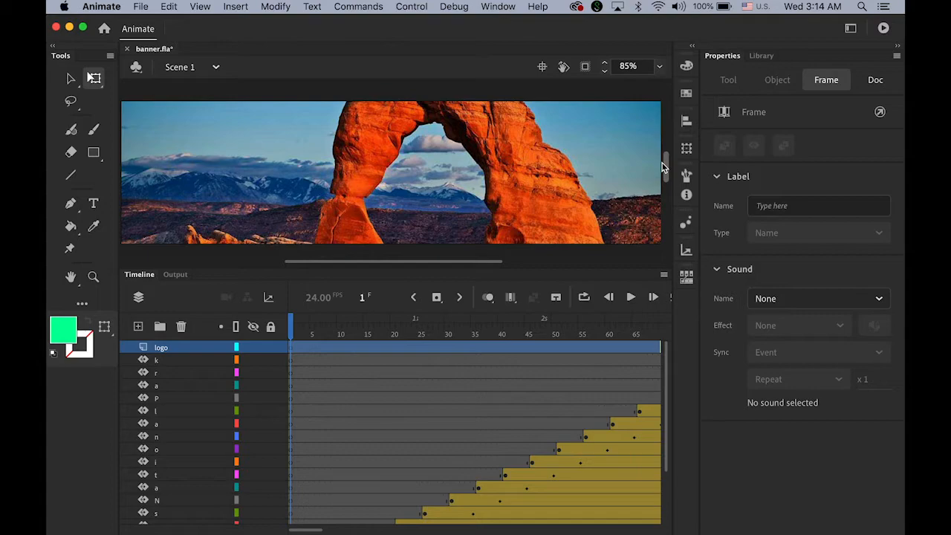
Step: Show banner.fla's document properties: 960×250 stage at 24 fps
left_click(875, 80)
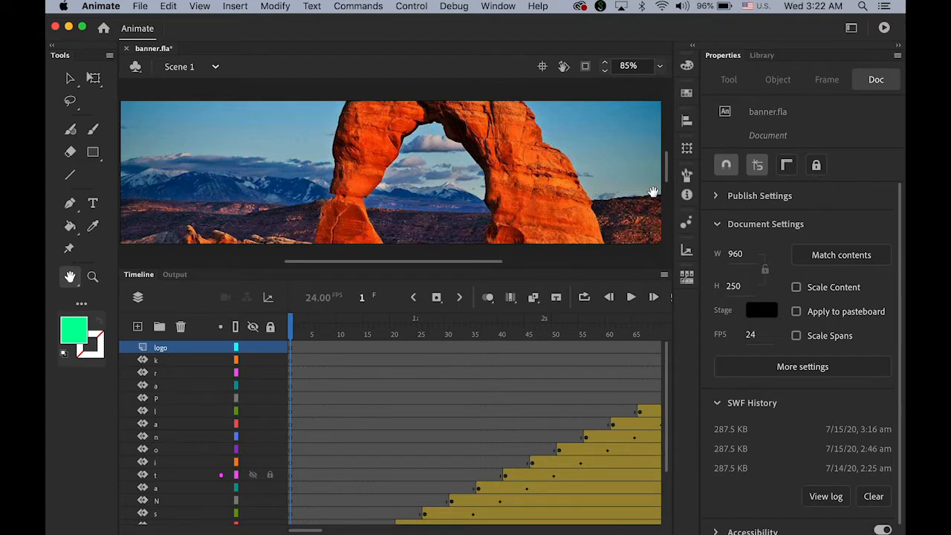
left_click(412, 6)
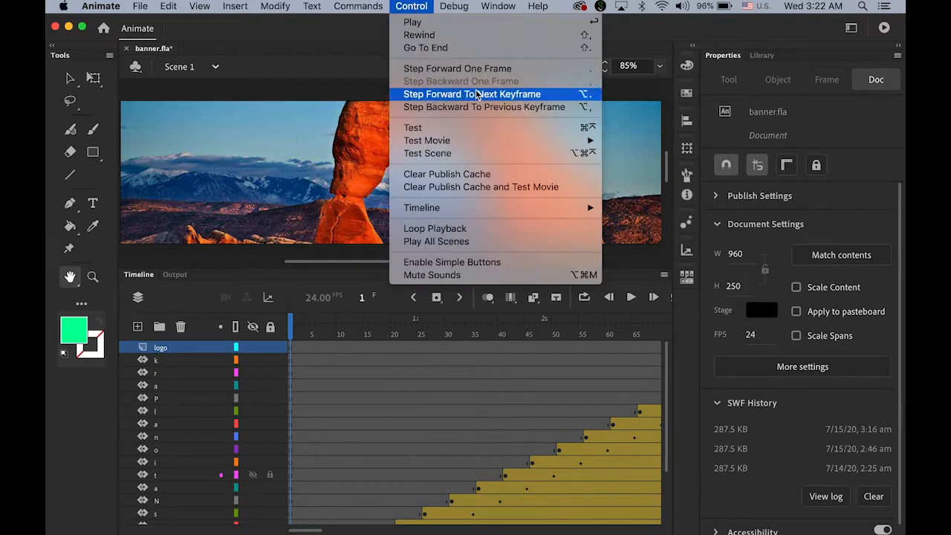
mouse_move(428, 140)
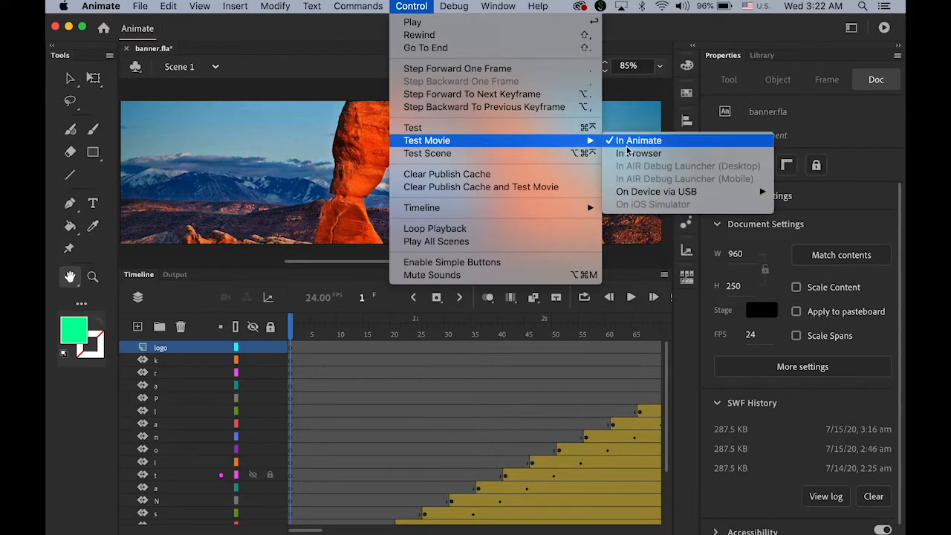
left_click(639, 140)
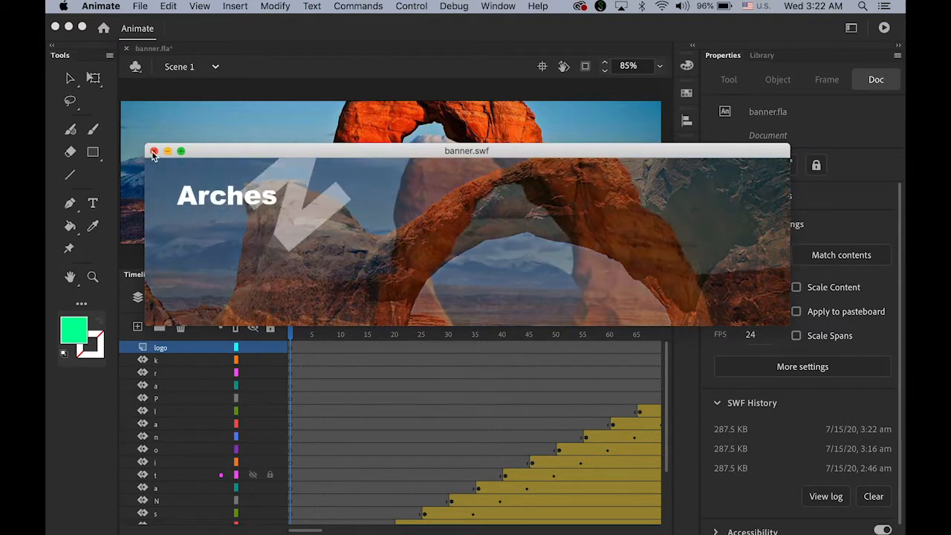
left_click(154, 151)
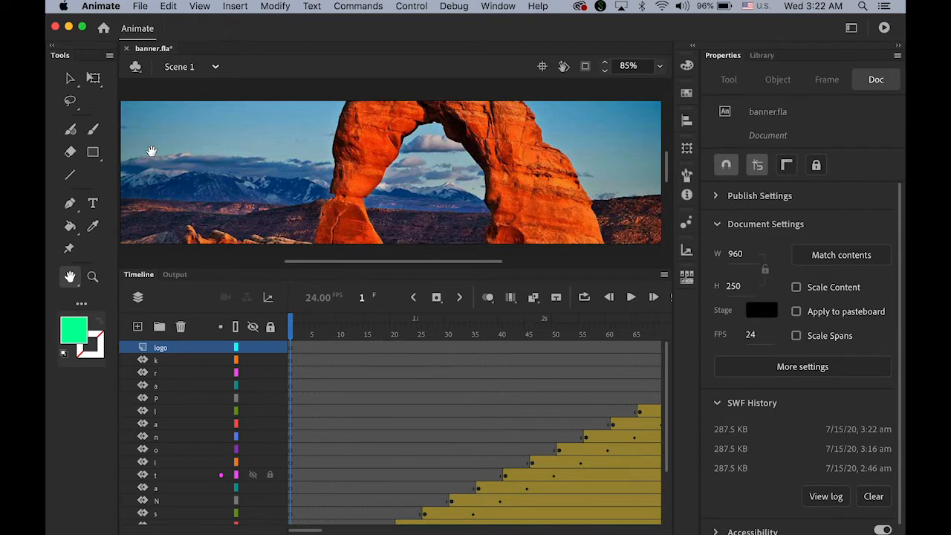
mouse_move(141, 89)
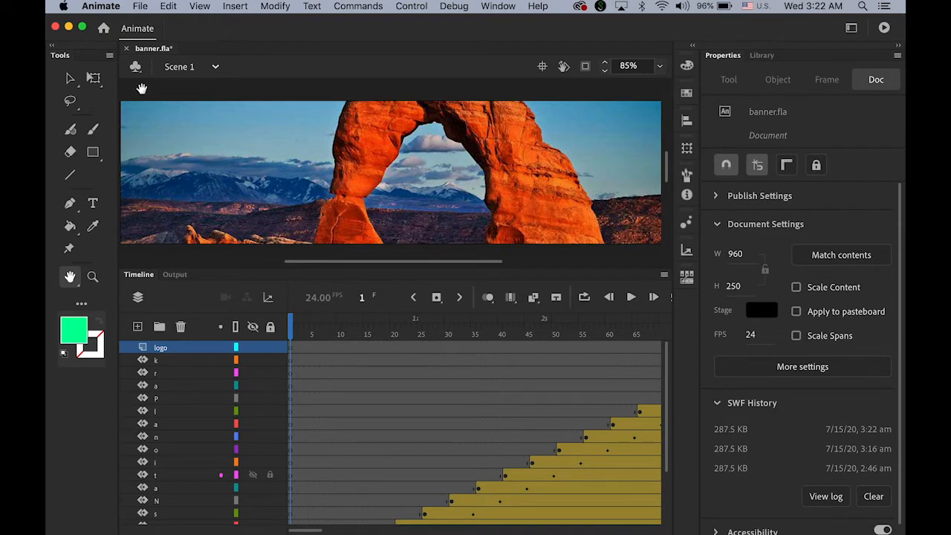
Step: Reveal the File menu's Convert To document type choices
left_click(139, 6)
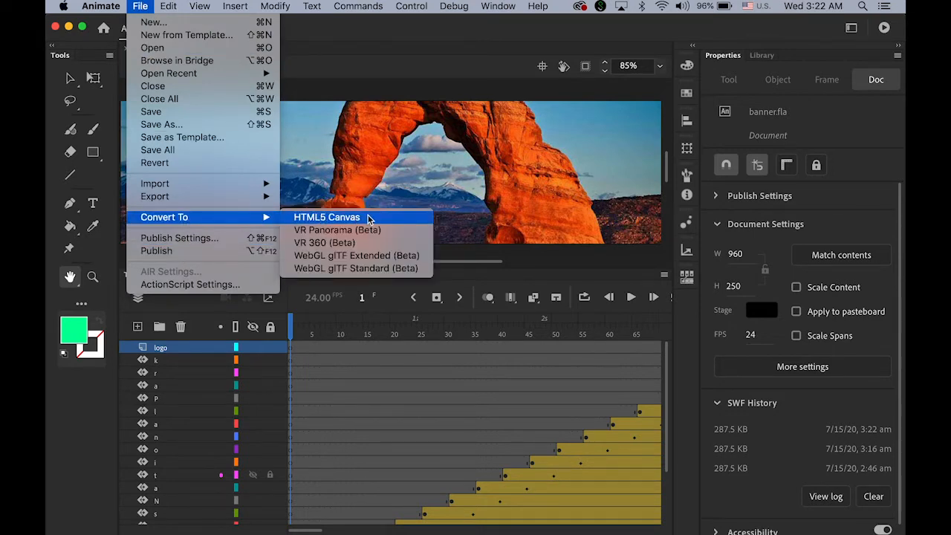
Step: Convert to HTML5 Canvas, saving as banner_HTML5 Canvas.fla and replacing the existing file
left_click(327, 217)
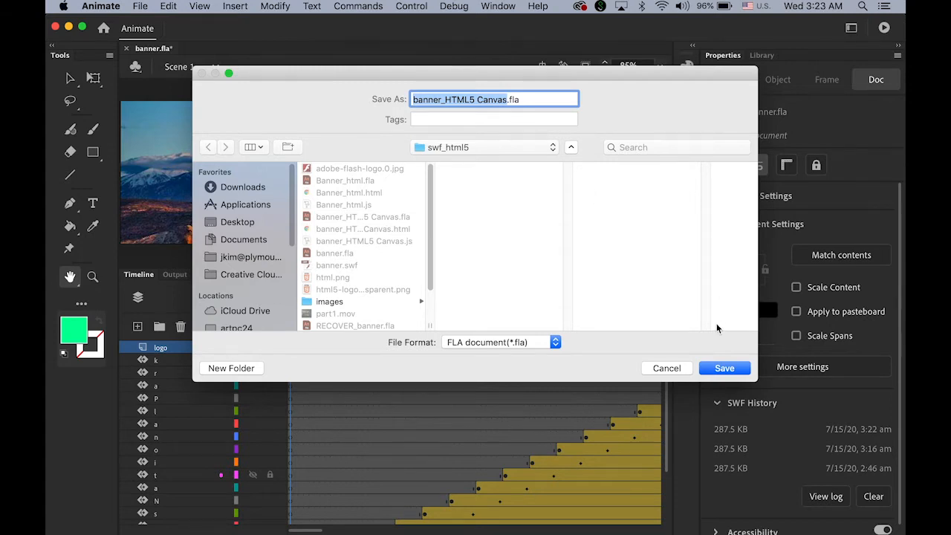
left_click(724, 368)
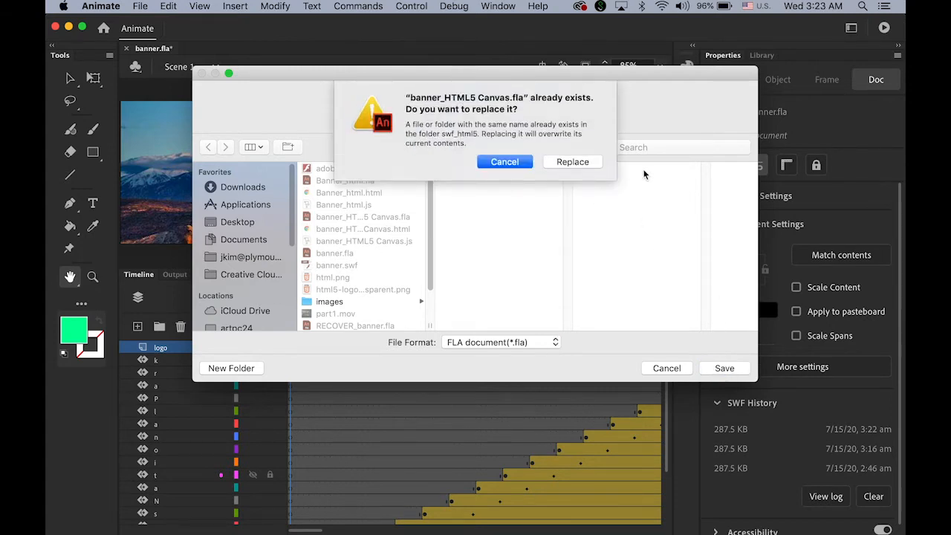
left_click(506, 161)
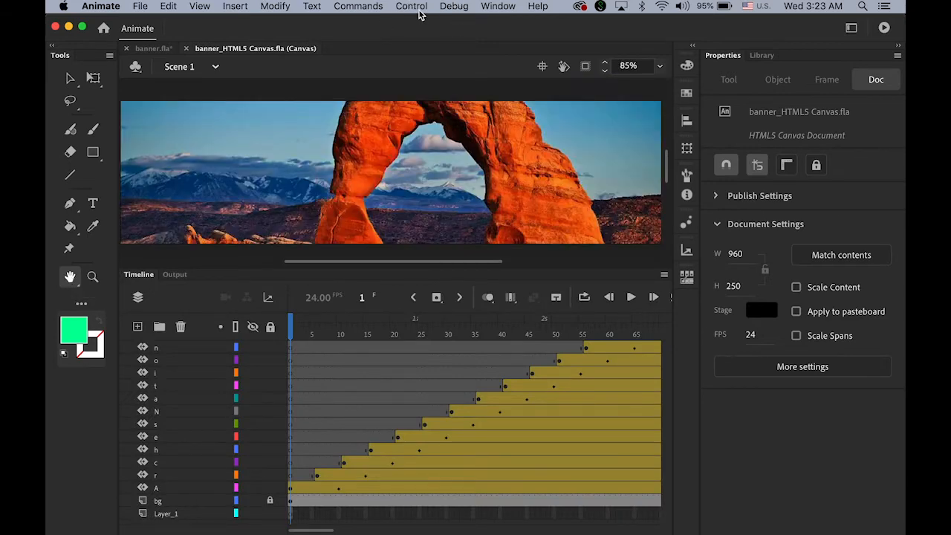
Step: Test the HTML5 Canvas banner in the browser via Control > Test Movie
left_click(407, 6)
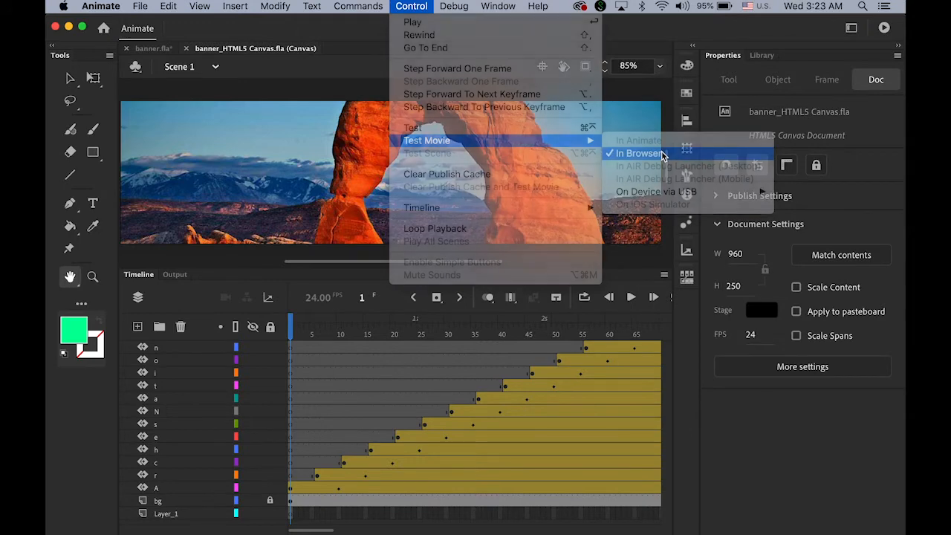
left_click(636, 153)
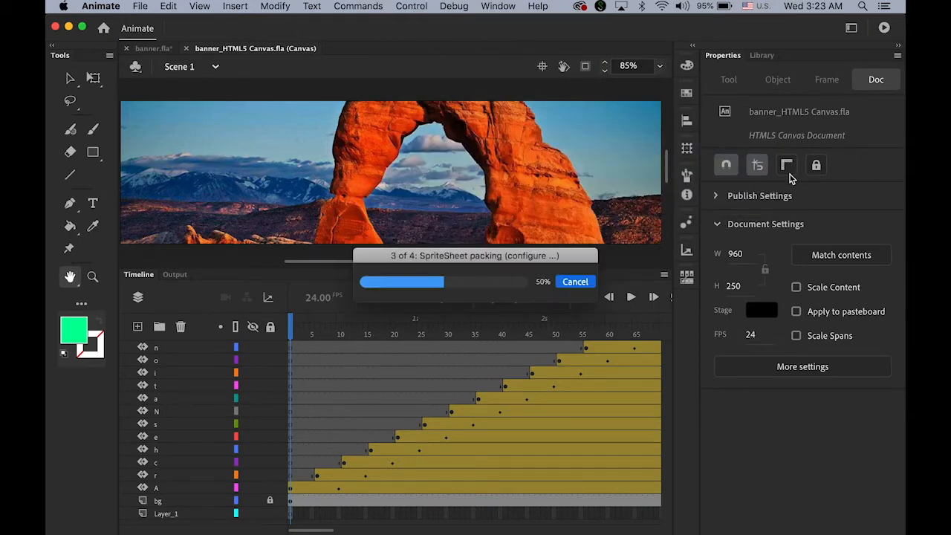